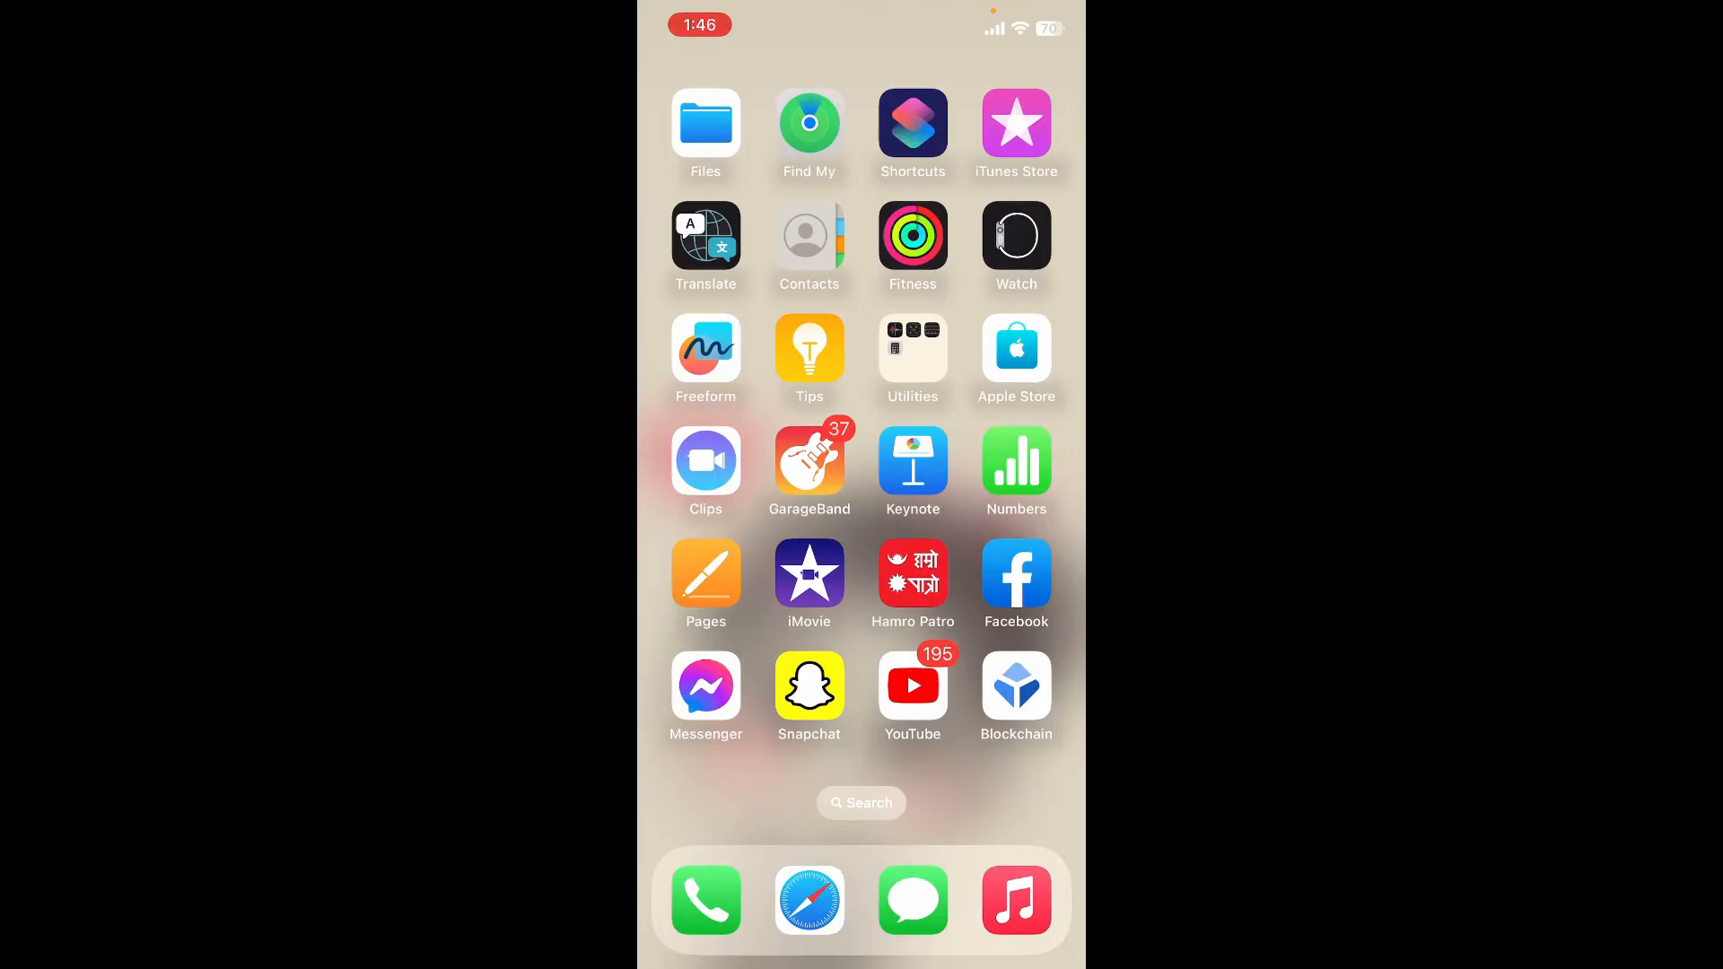
Swipe to the Home Screen page holding DAZN alongside Google, TikTok, WhatsApp and Instagram.
{"action": "scroll", "scroll_direction": "left", "scroll_amount": 3}
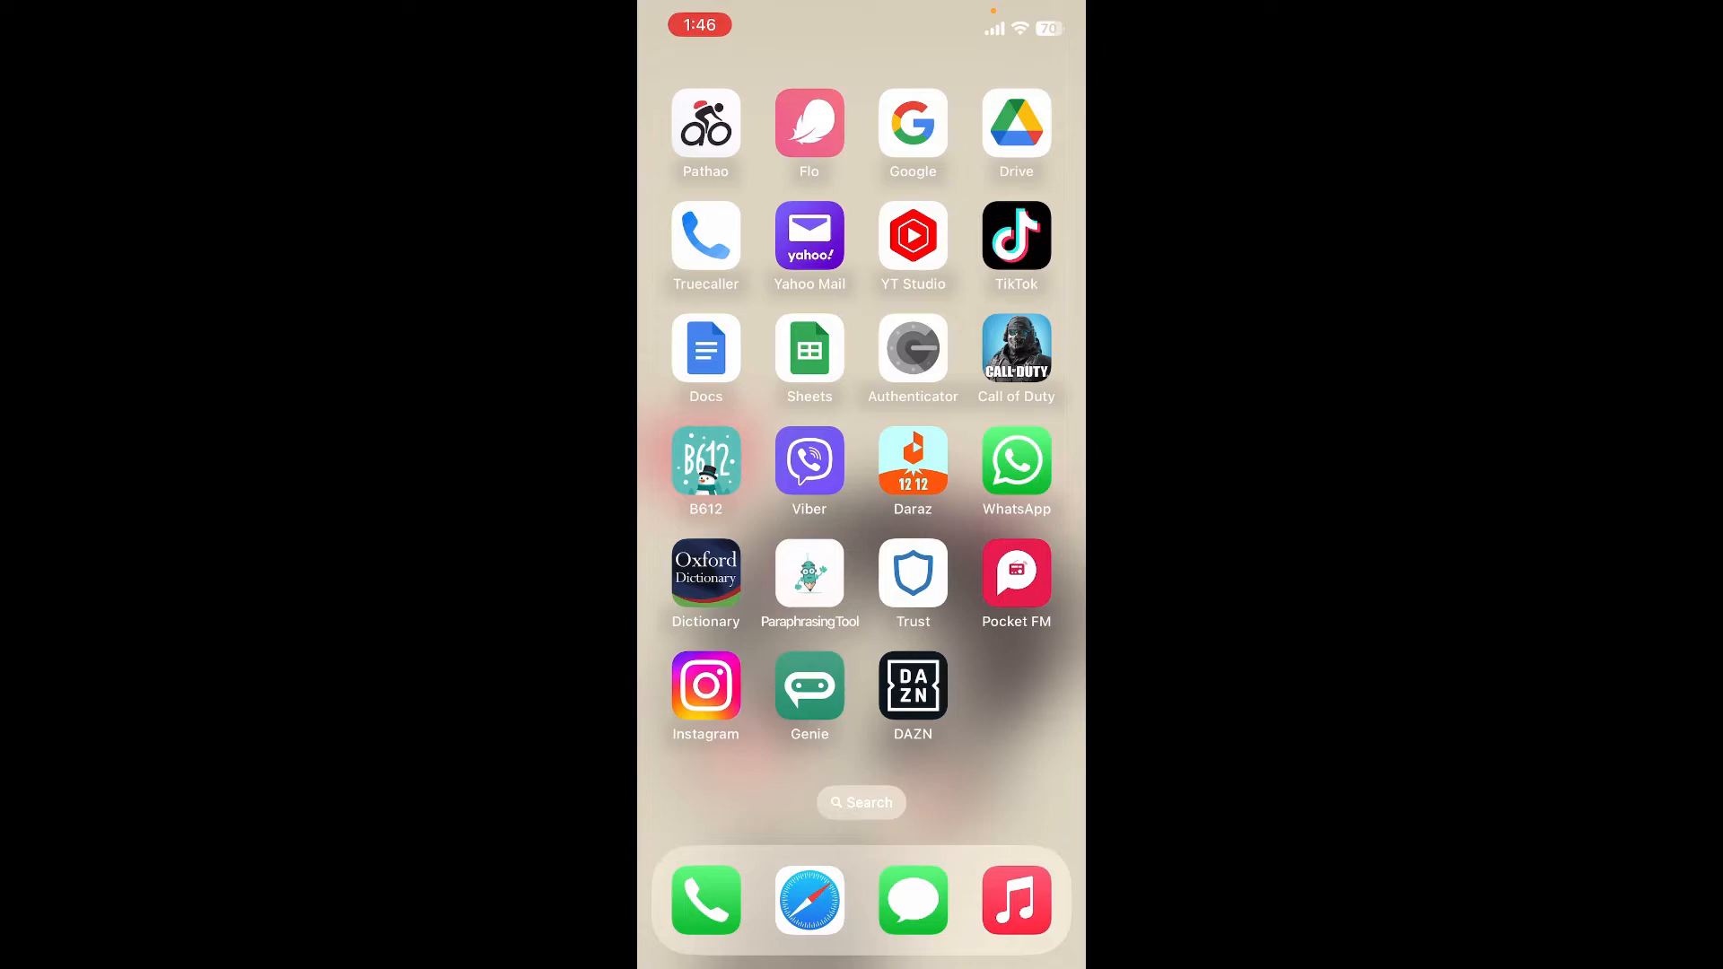
Launch DAZN to its welcome screen with sign-up, explore and sign-in options.
{"action": "left_click", "coordinate": [911, 685]}
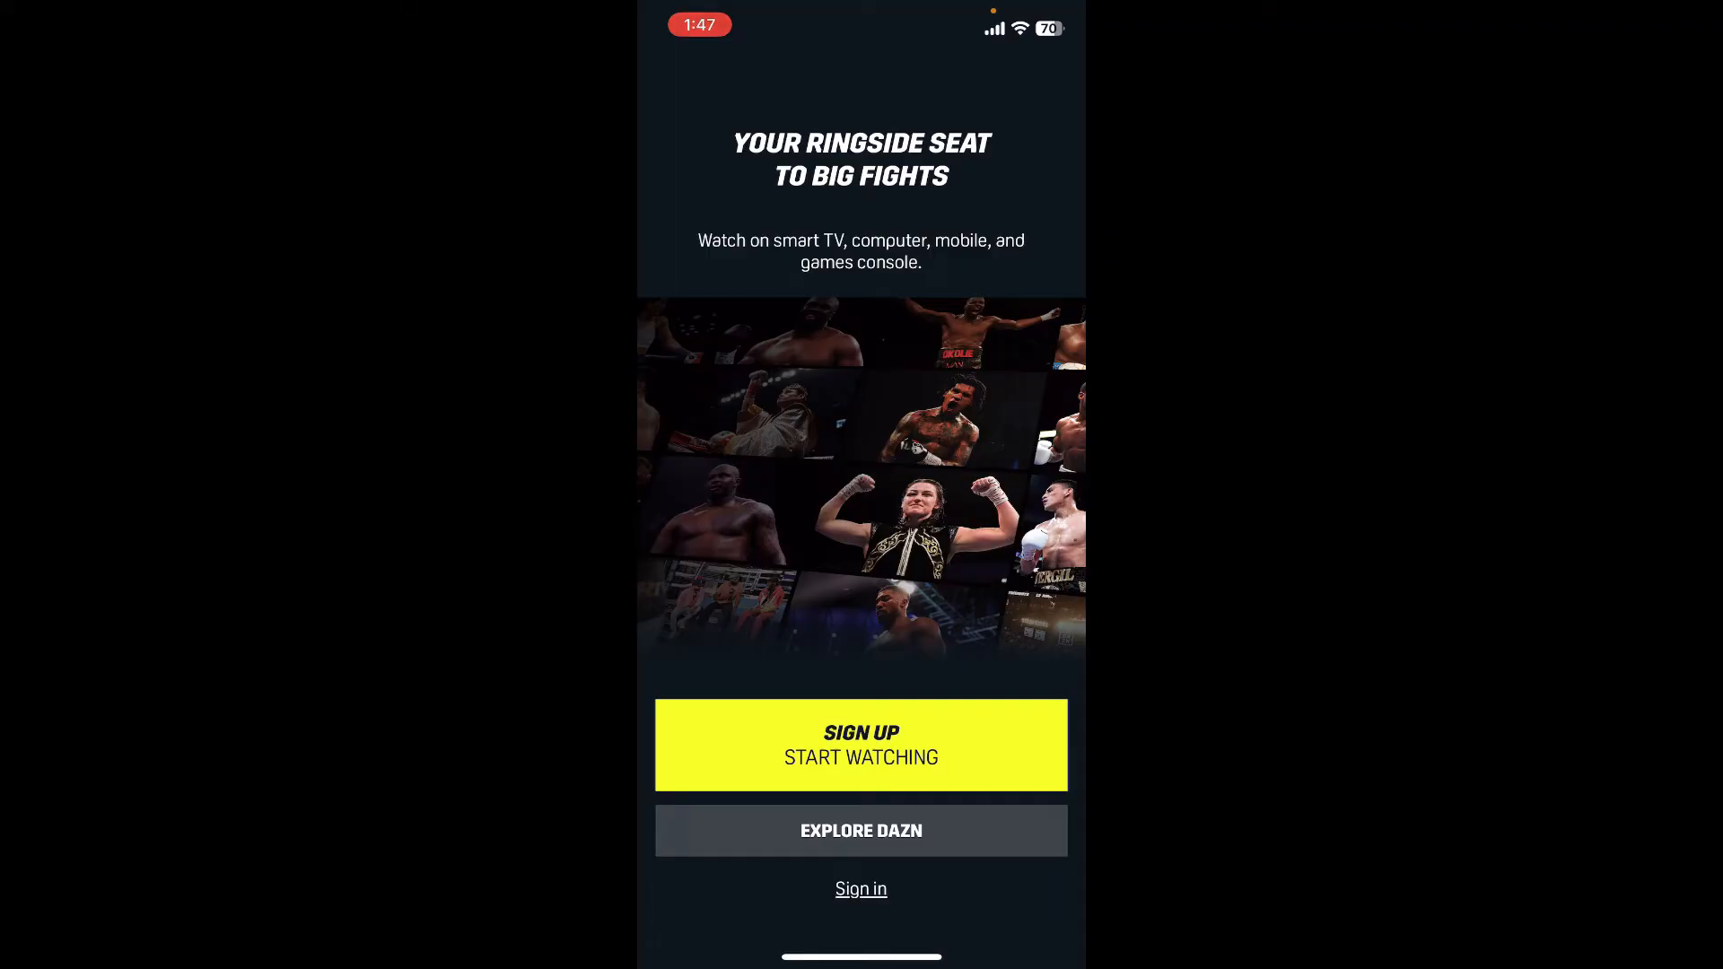
{"action": "left_click", "coordinate": [860, 888]}
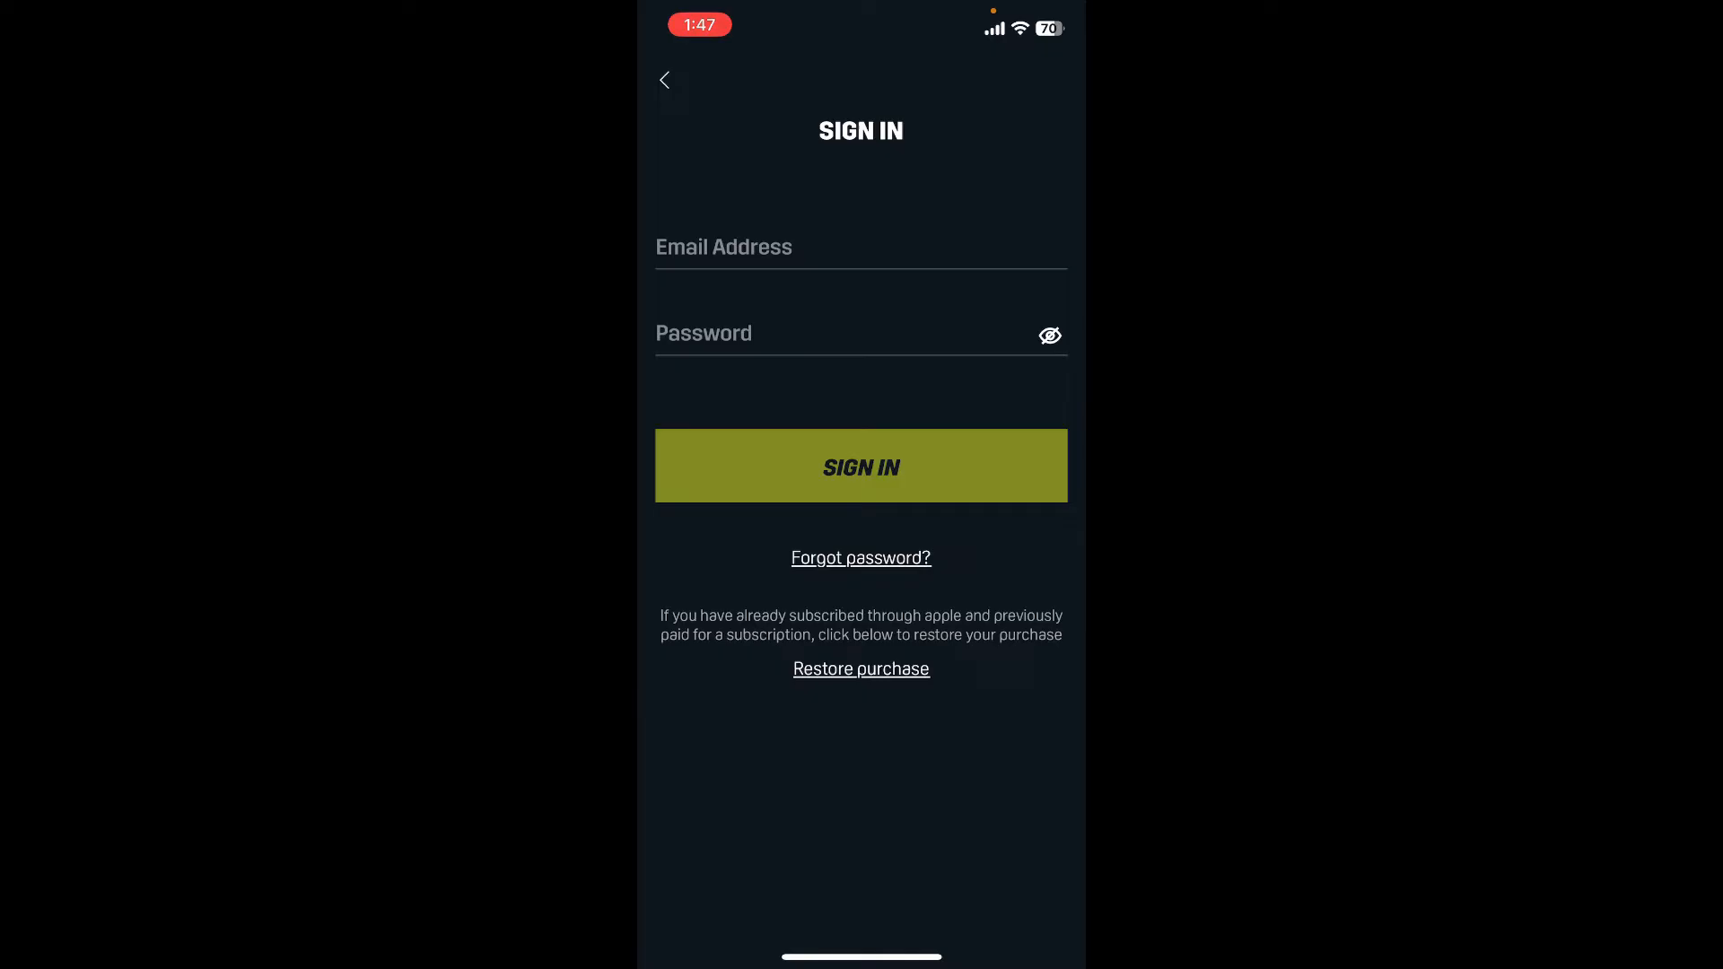
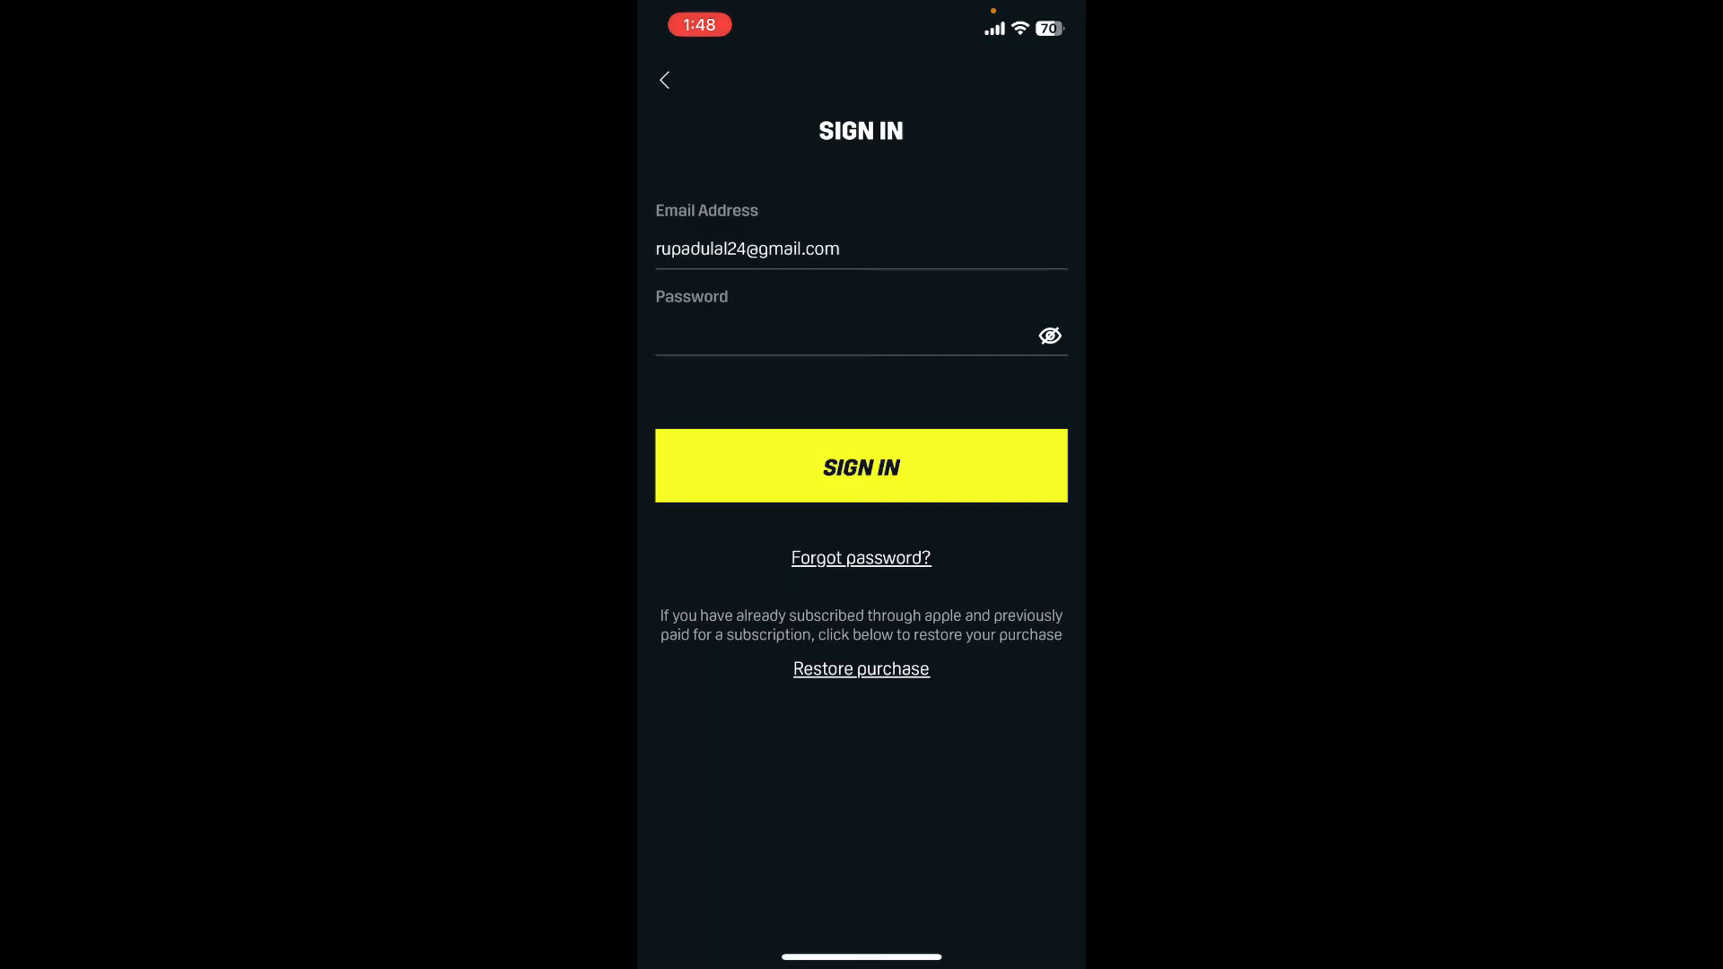
{"action": "left_click", "coordinate": [859, 465]}
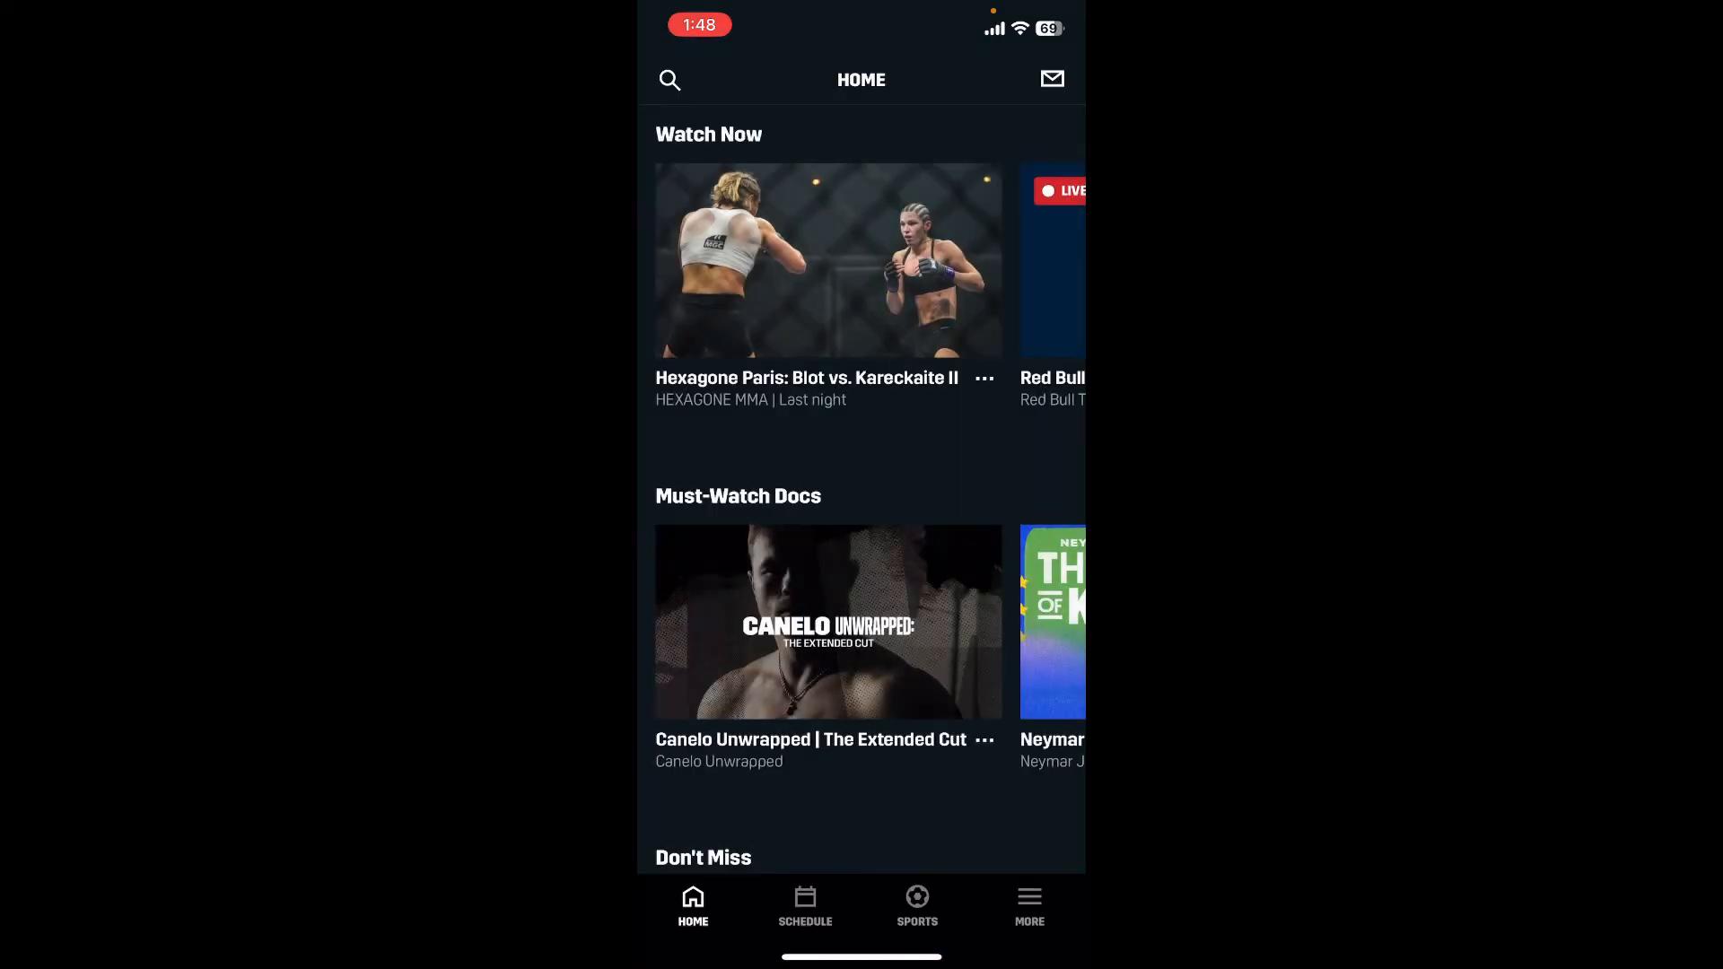